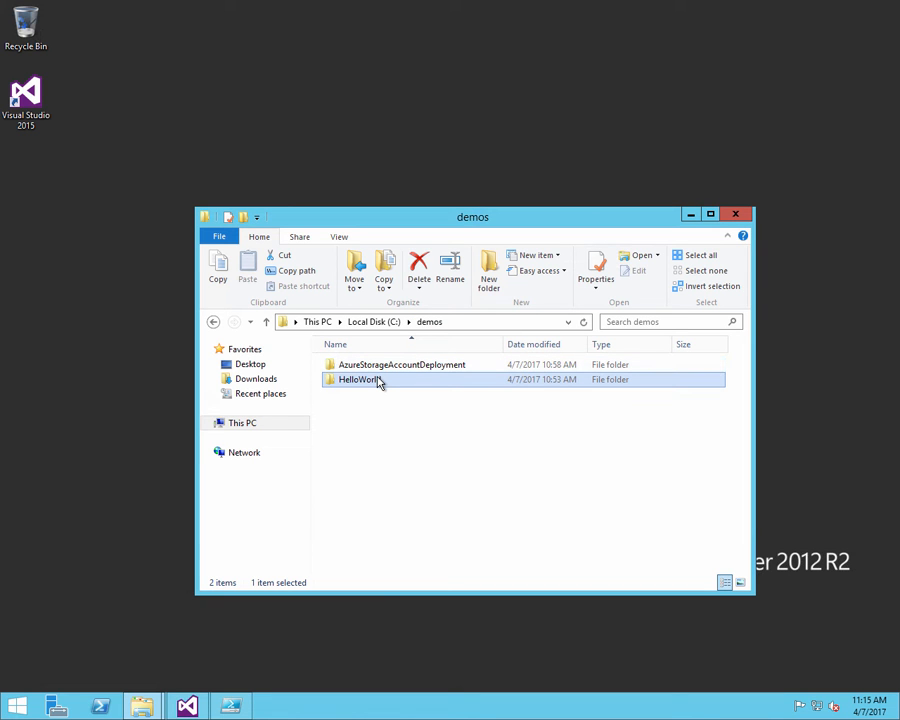
- Browse into the HelloWorld demo folder and pick out its template and parameters files
double_click(360, 380)
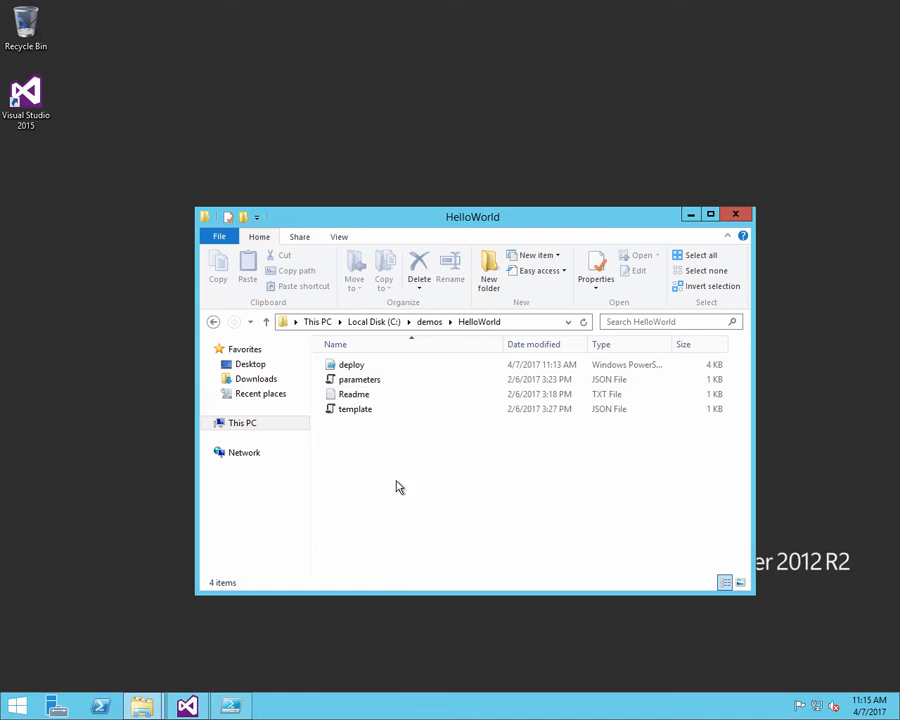
click(356, 408)
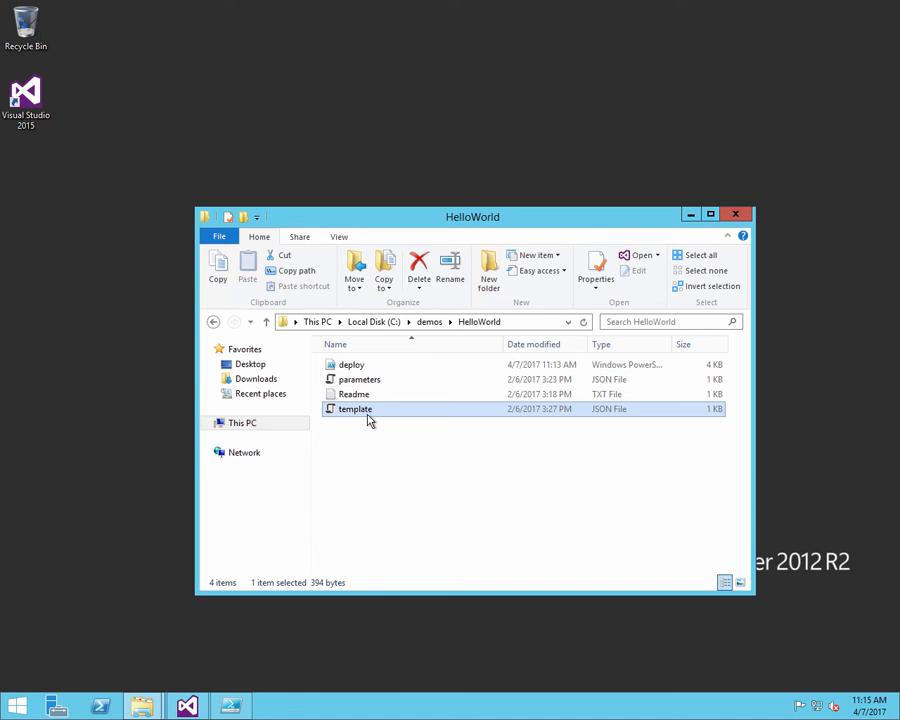
click(360, 380)
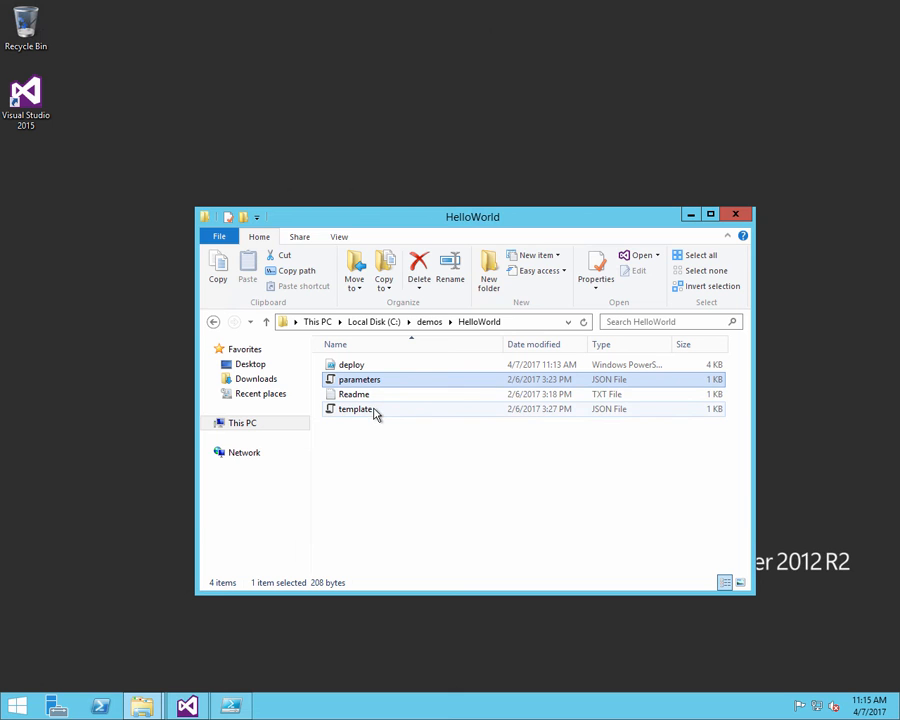
- Load template.json and parameters.json into Visual Studio, the parameters file showing a name value
double_click(356, 408)
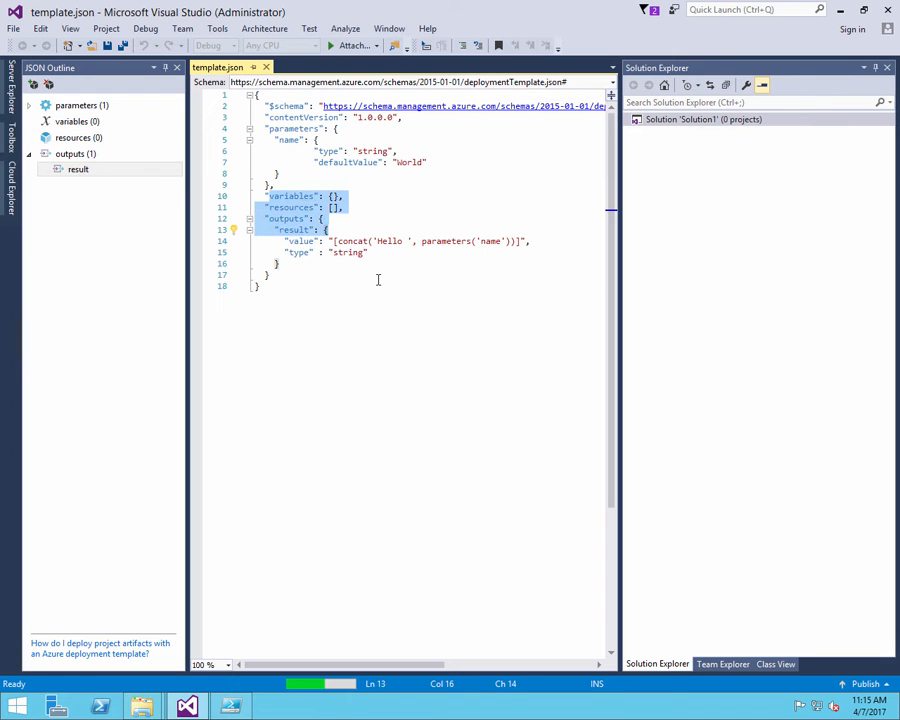
click(52, 68)
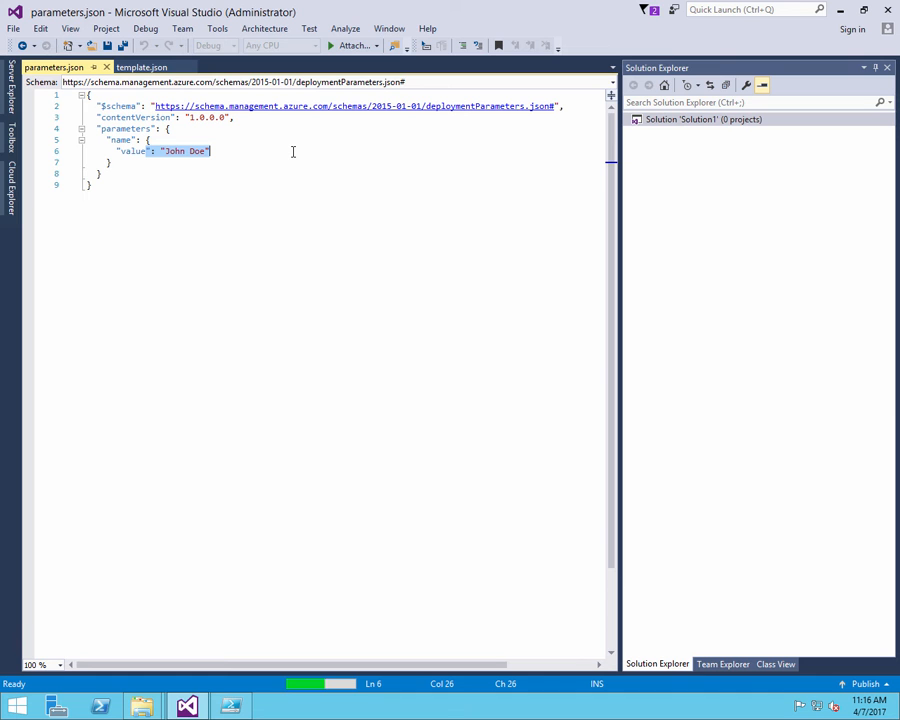
mouse_move(454, 210)
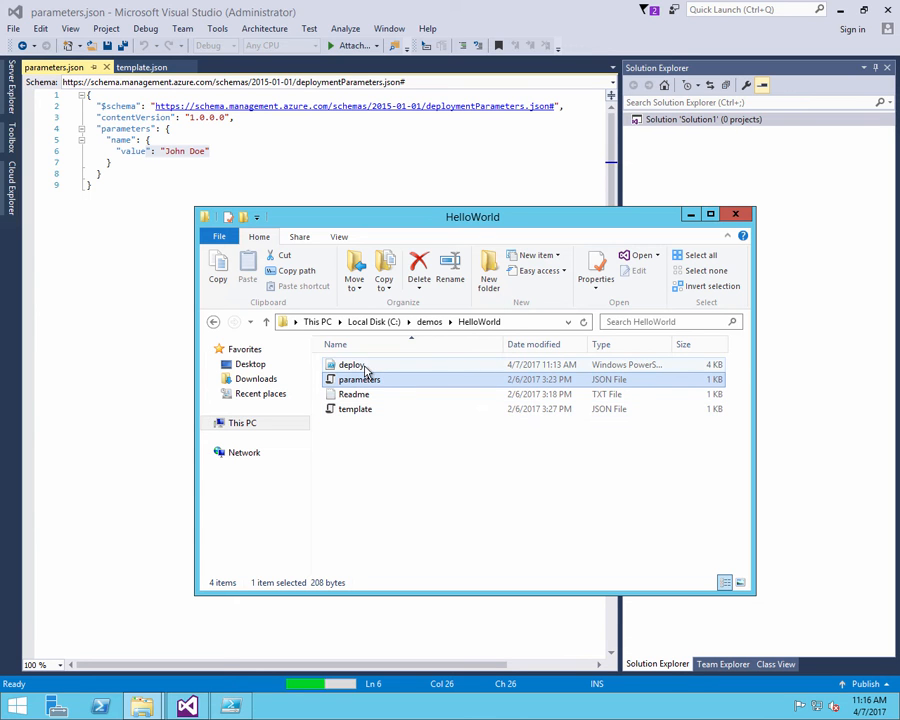
- Load HelloWorld's deploy.ps1 into PowerShell ISE showing its synopsis and parameter docs
right_click(350, 364)
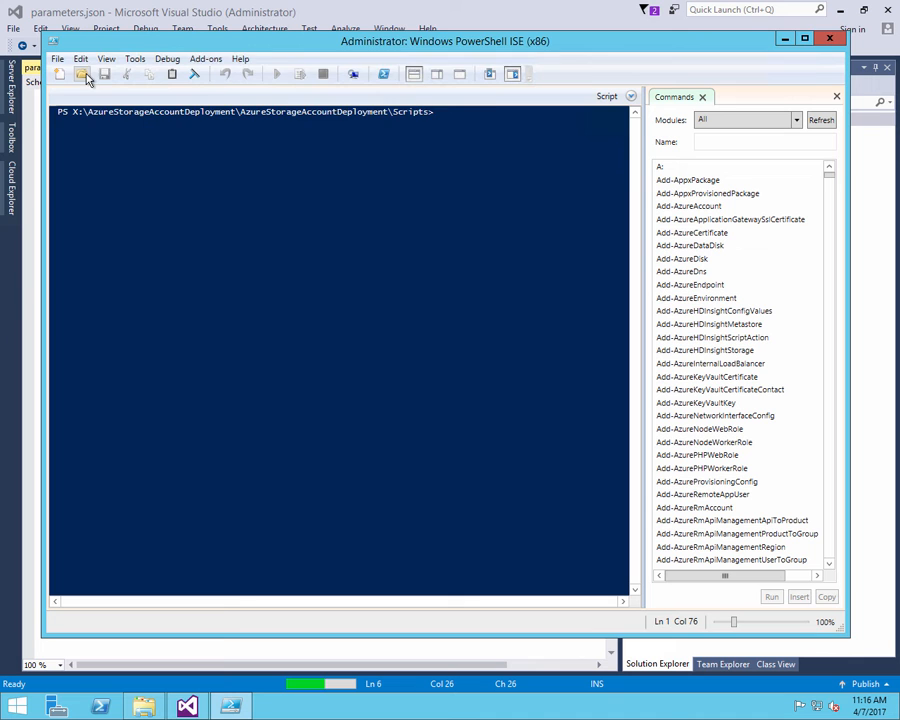
click(82, 74)
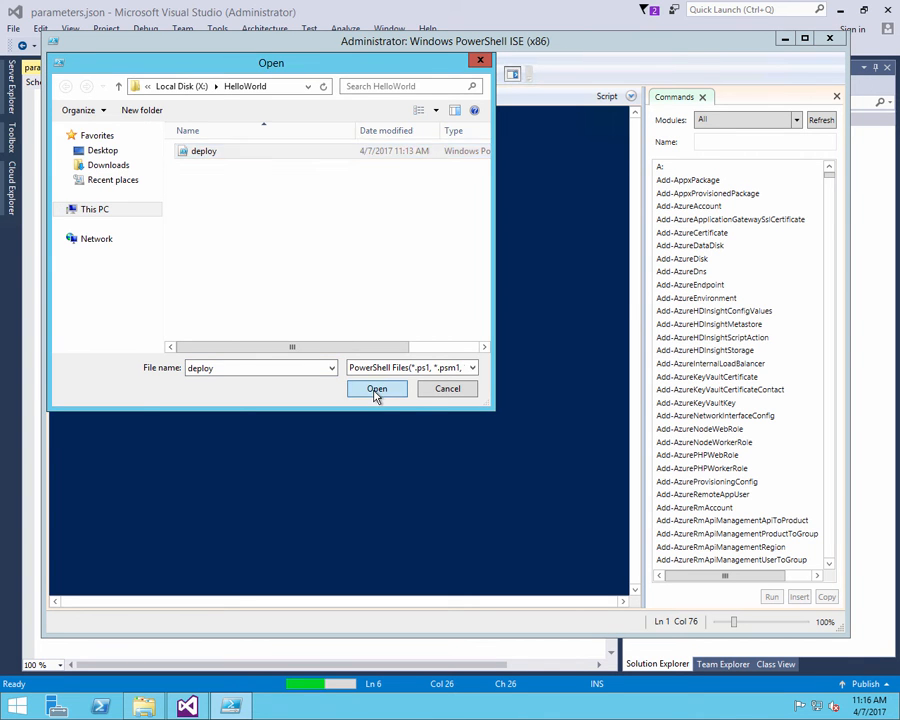
click(376, 388)
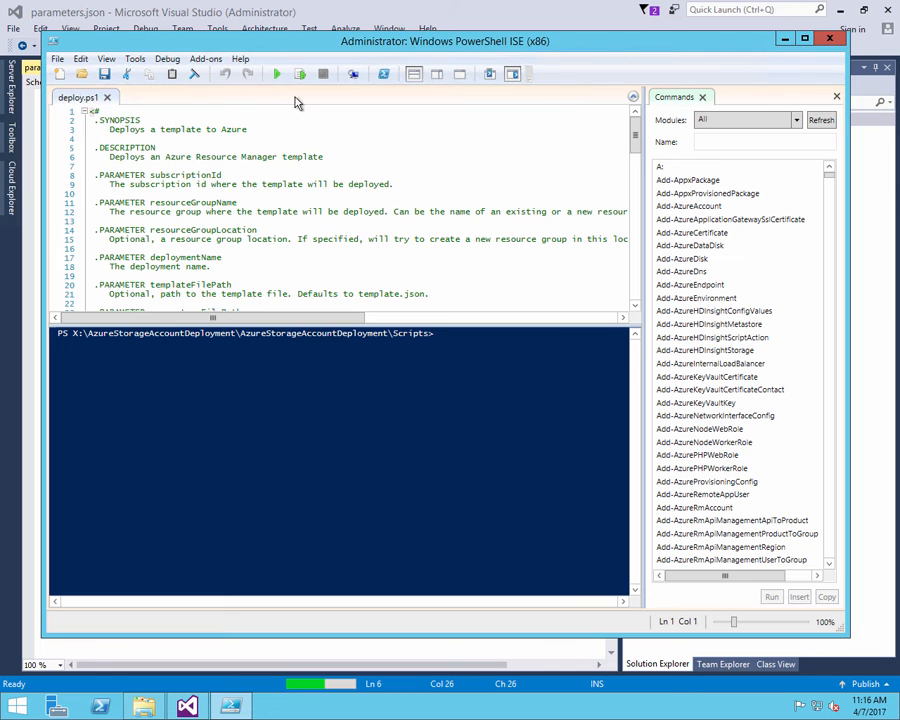
- Run deploy.ps1 and sign in to Azure with the Microsoft account and password
click(276, 74)
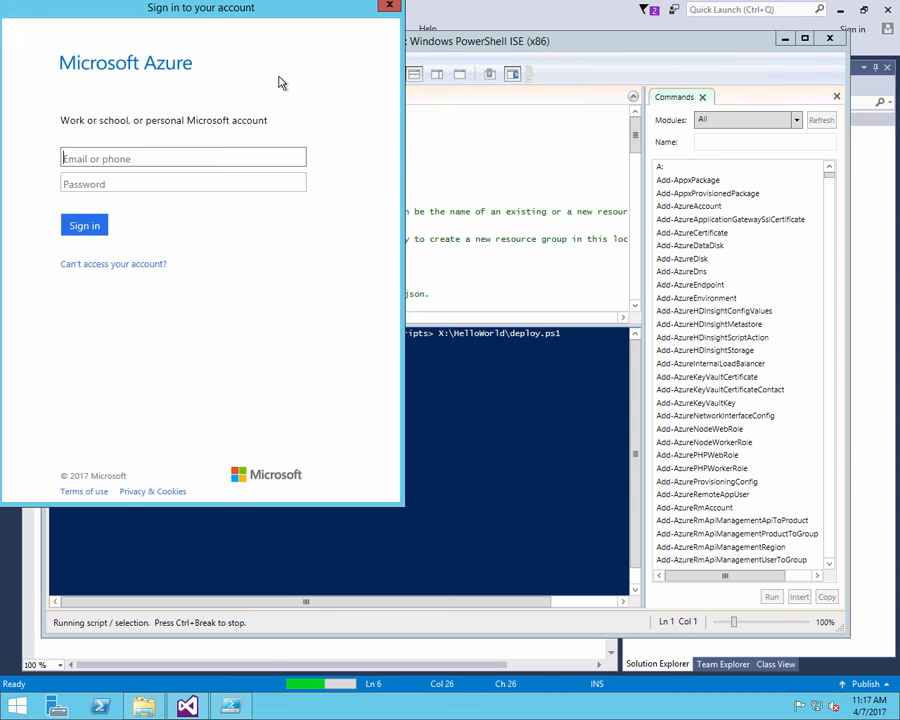
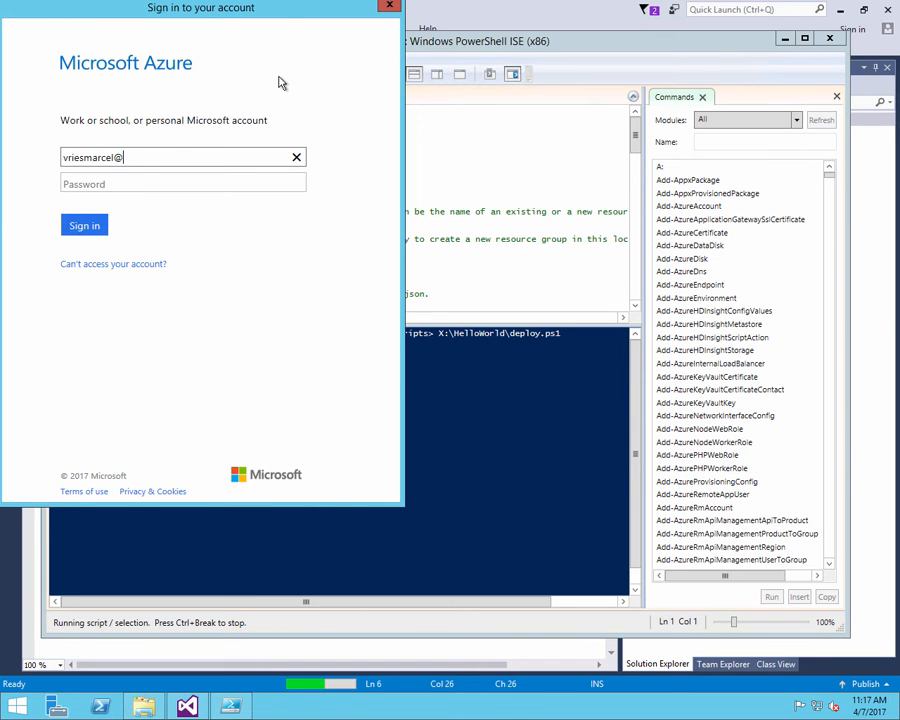
click(84, 224)
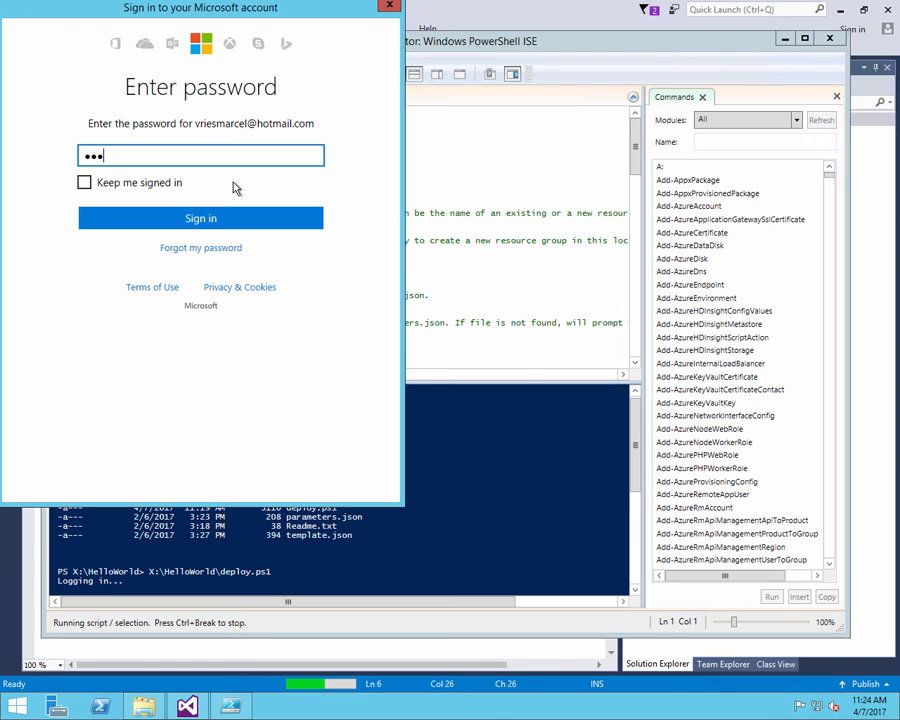
text(password)
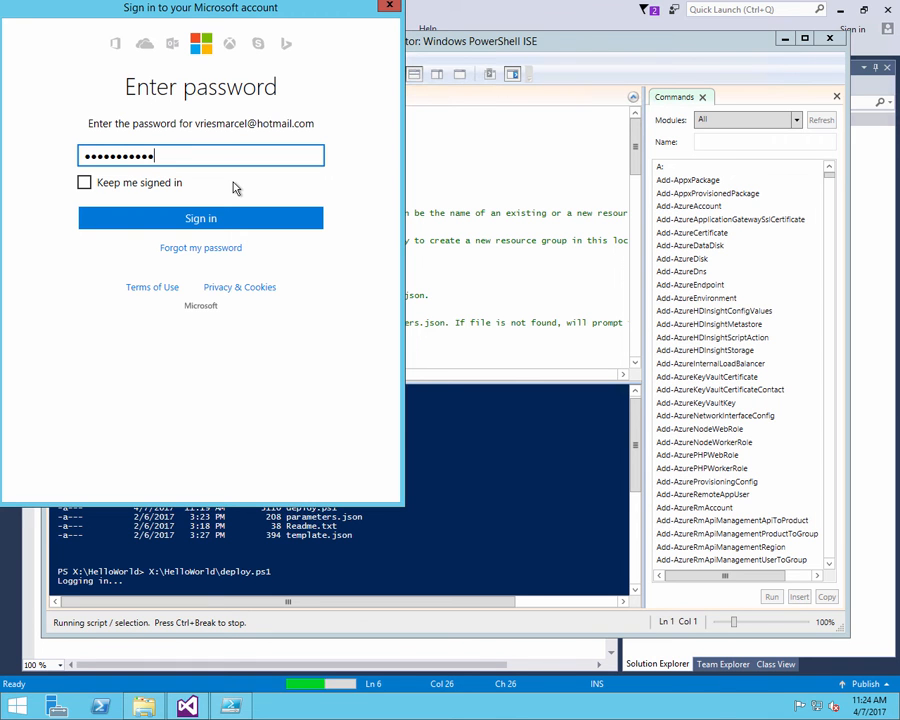
click(200, 218)
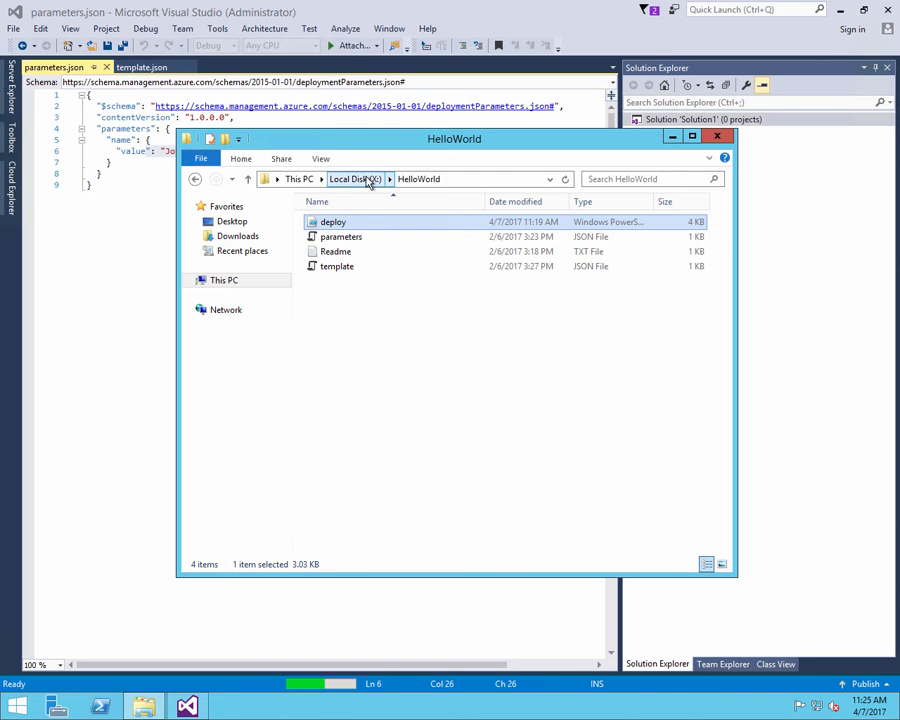
- Bring up azuredeploy.json in the AzureStorageAccountDeployment project with its JSON outline of parameters, variables and resources
click(356, 180)
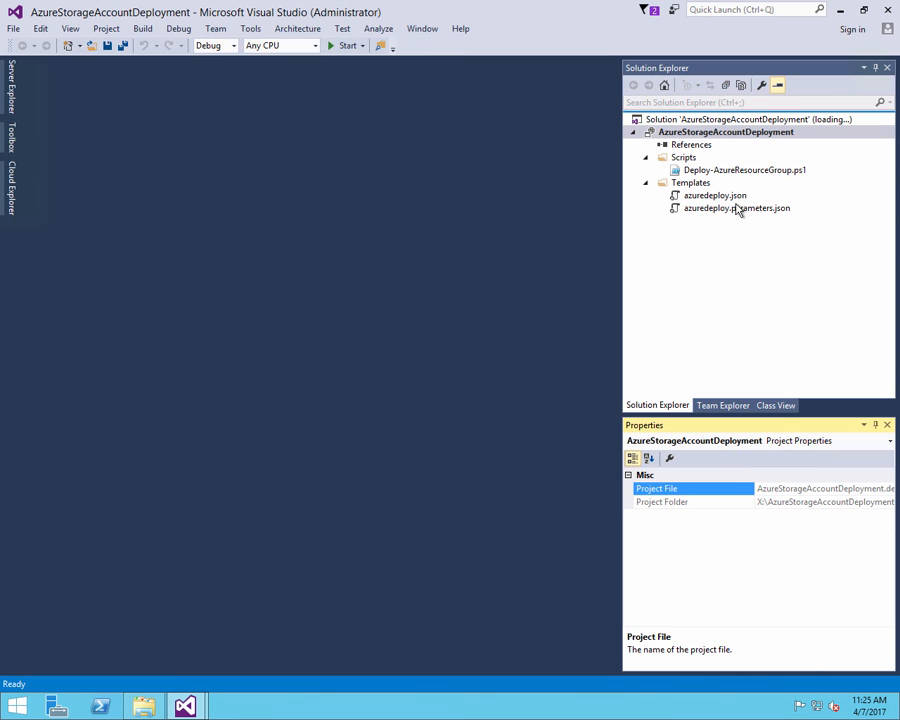
double_click(714, 196)
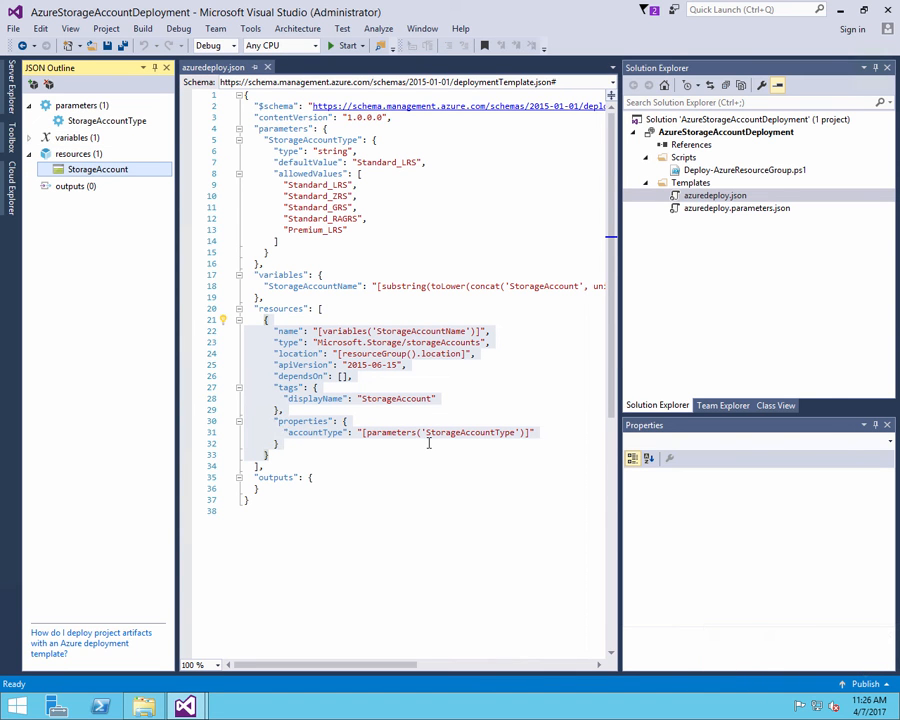
mouse_move(472, 444)
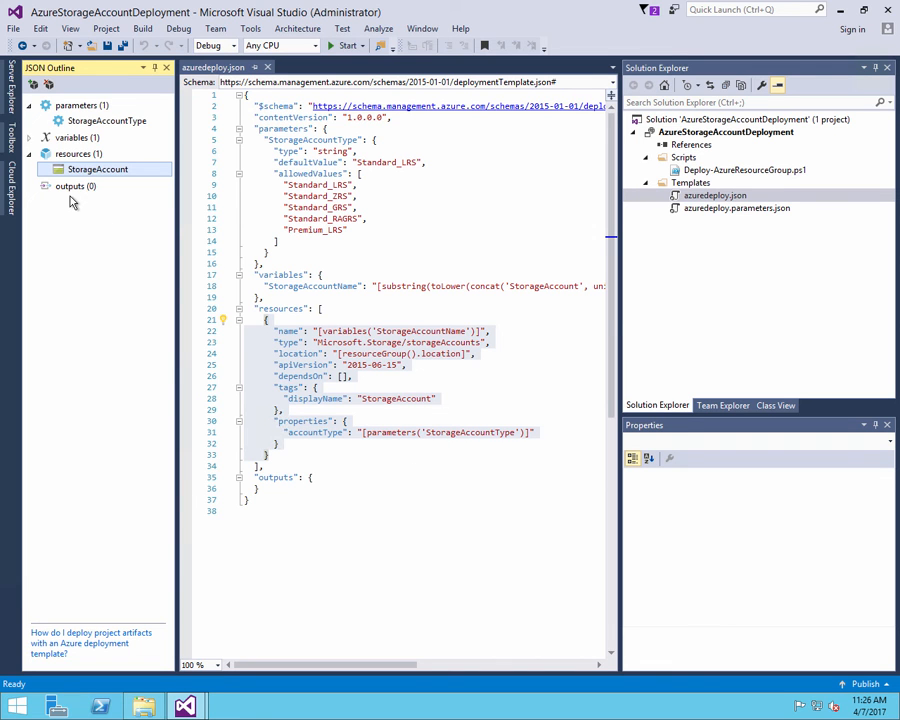
click(76, 186)
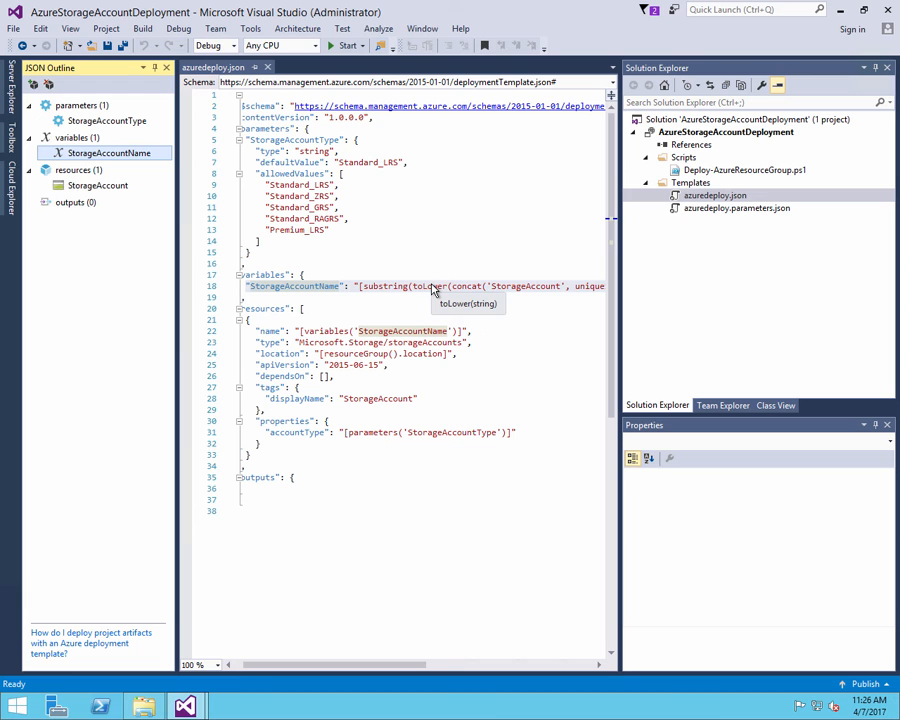
mouse_move(704, 216)
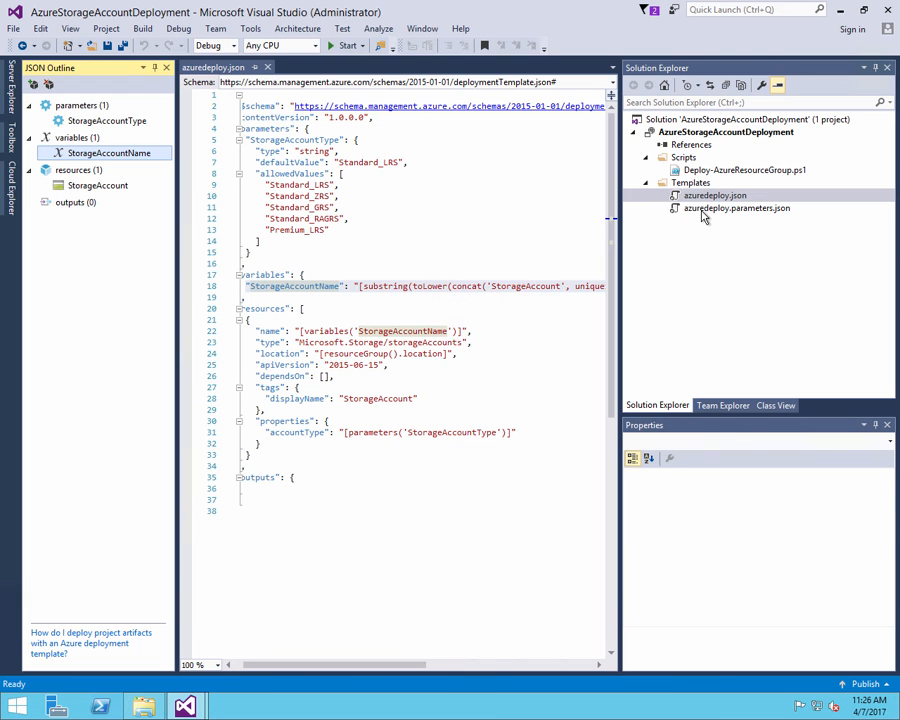
- Review azuredeploy.parameters.json and Deploy-AzureResourceGroup.ps1, then select the AzureStorageAccountDeployment project
double_click(736, 208)
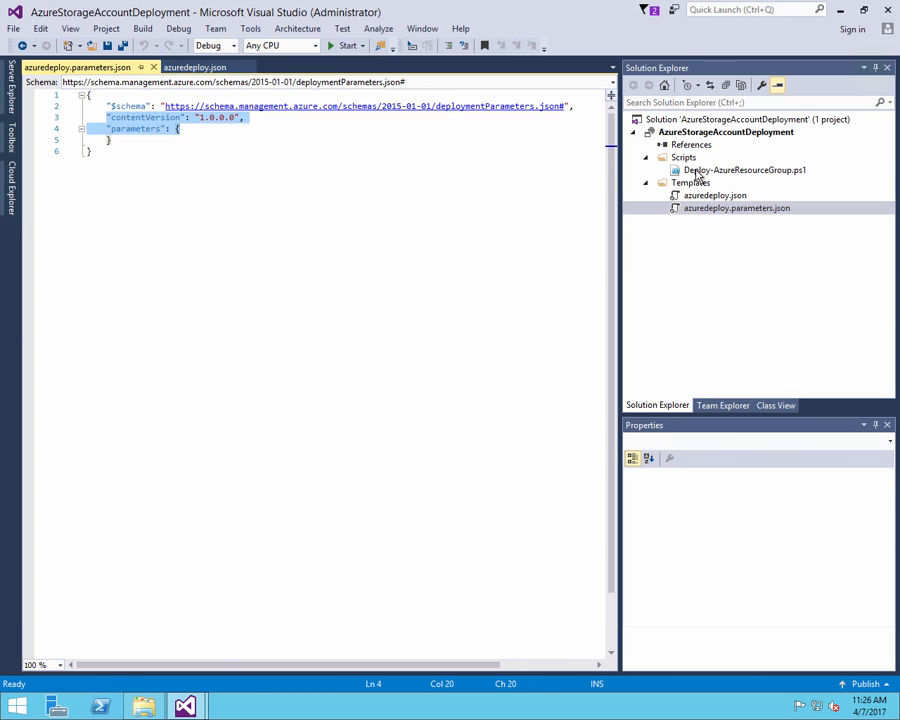
double_click(744, 168)
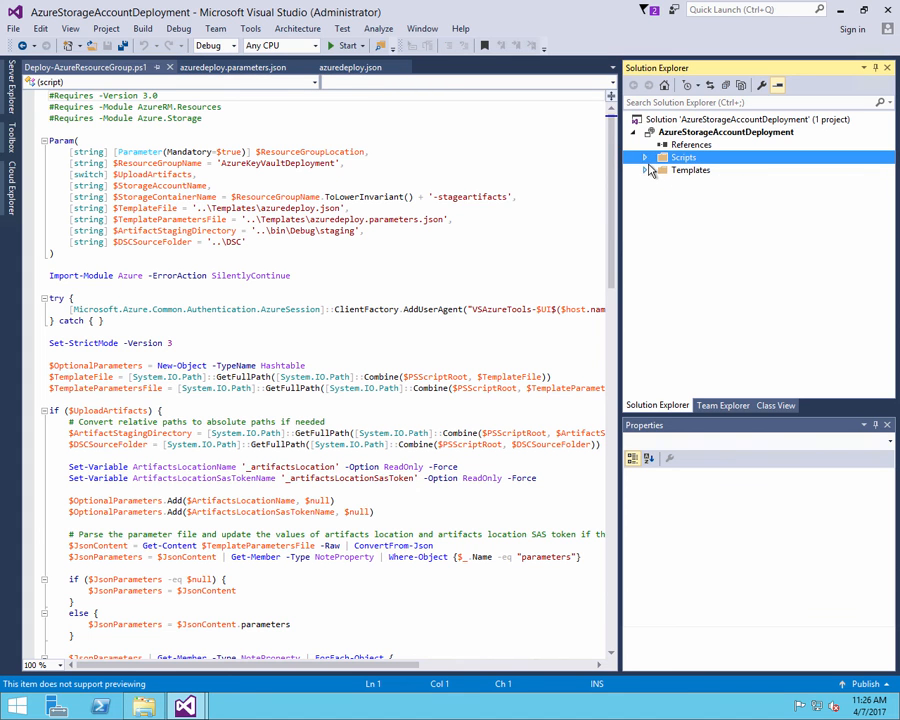
click(728, 132)
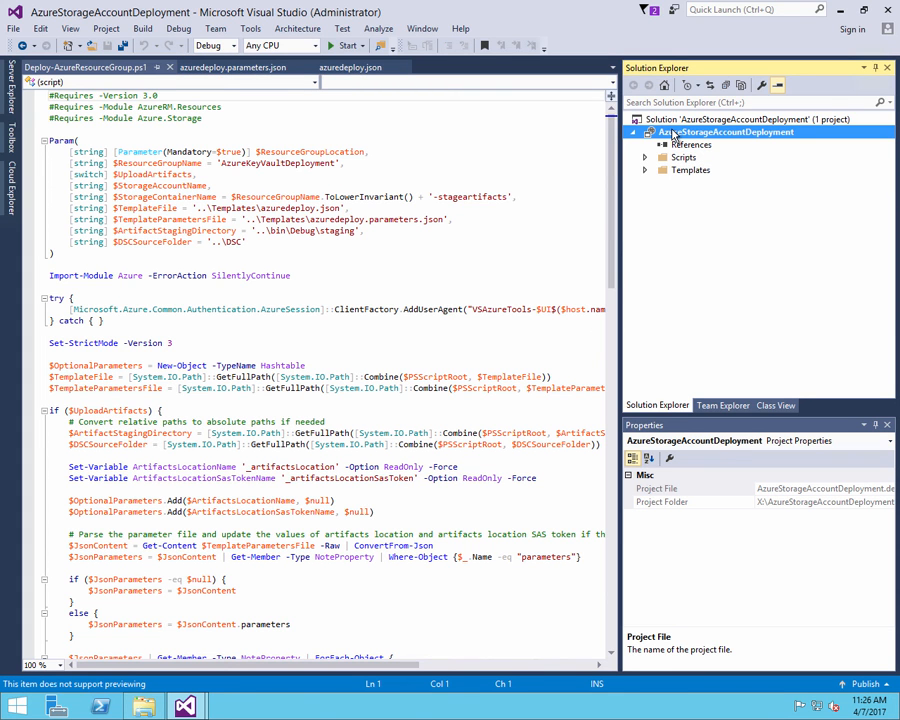
- Start a new deployment to the Microsoft Azure Sponsorship subscription's Marcelv resource group
right_click(730, 132)
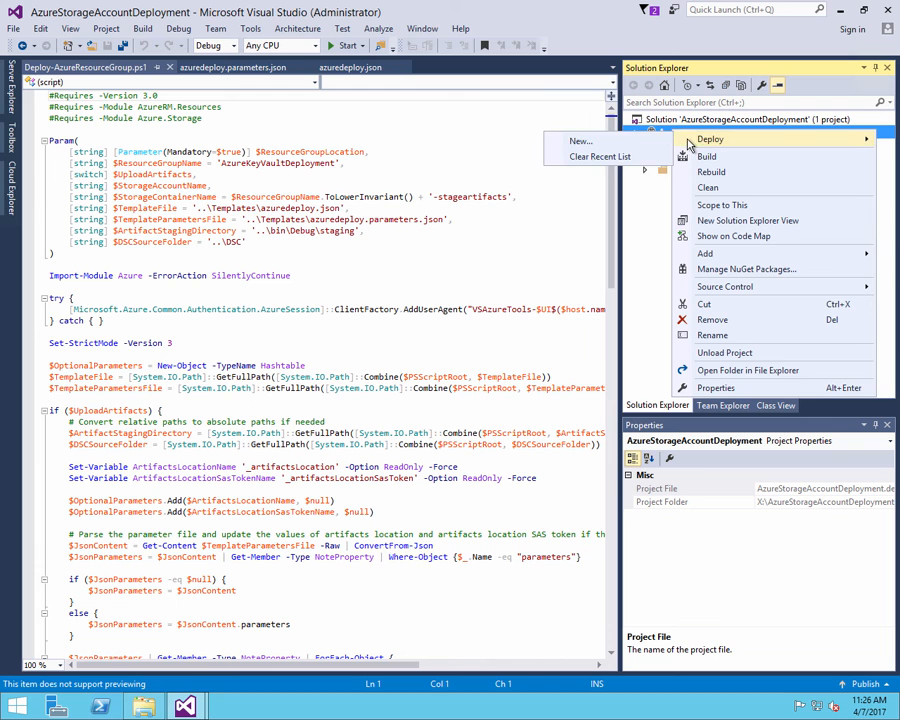
click(708, 140)
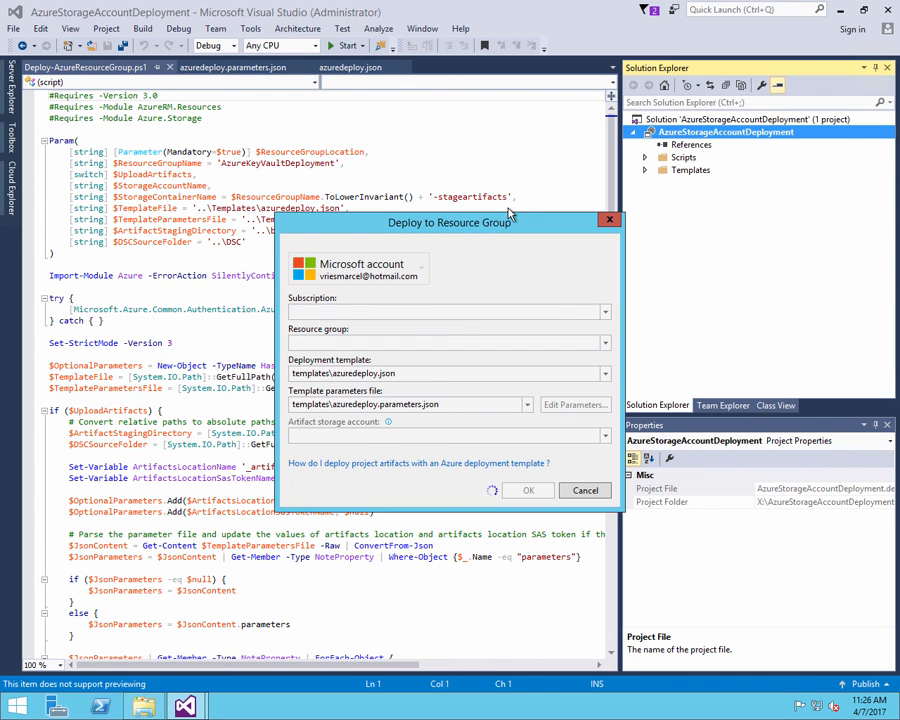
mouse_move(448, 332)
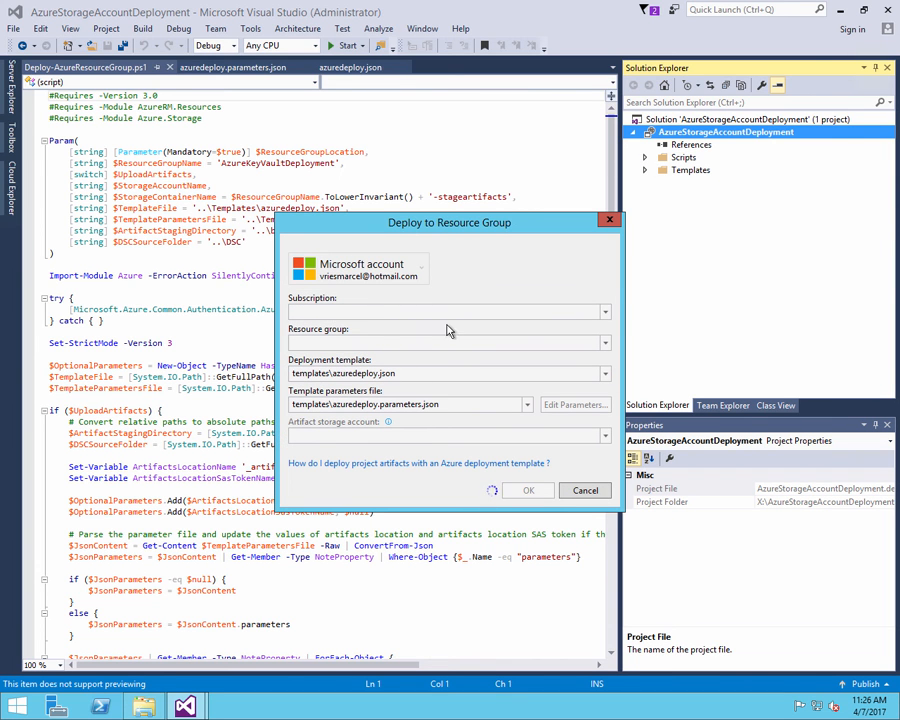
mouse_move(398, 276)
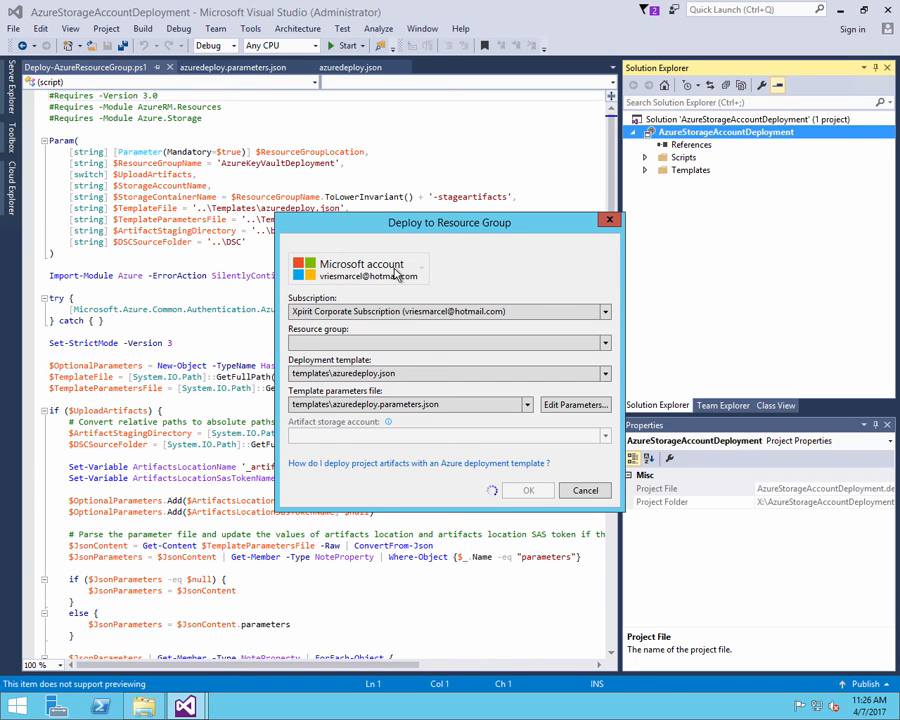
click(604, 312)
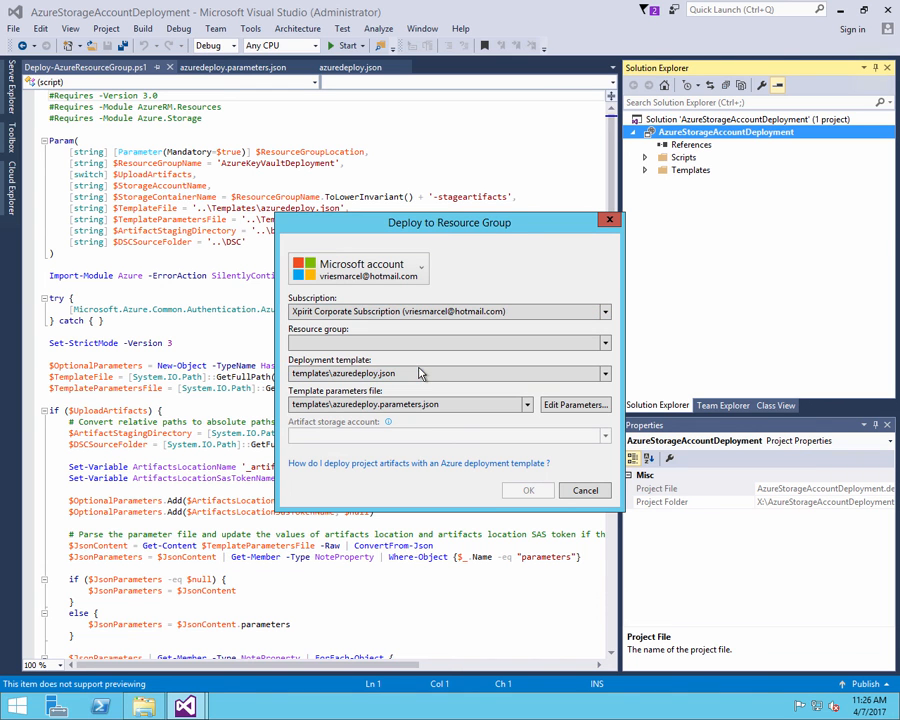
click(604, 342)
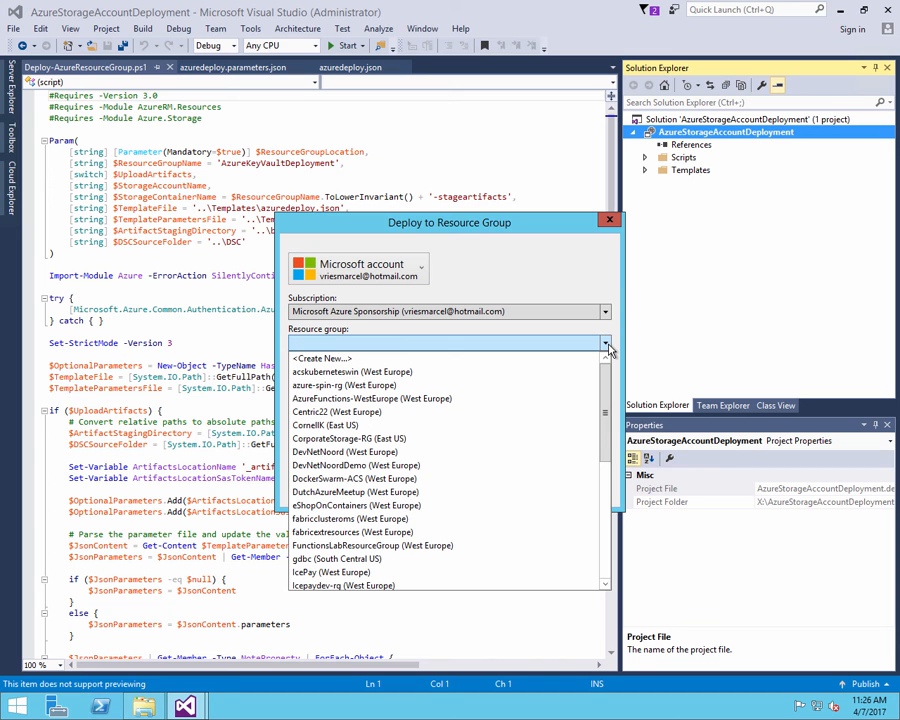
scroll(down, 3)
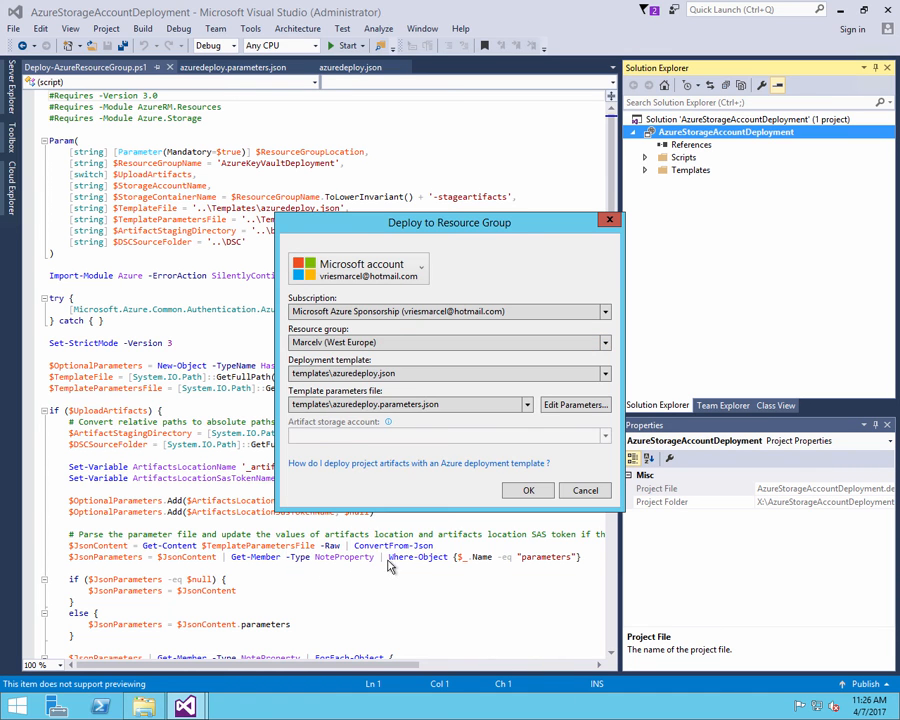
mouse_move(450, 480)
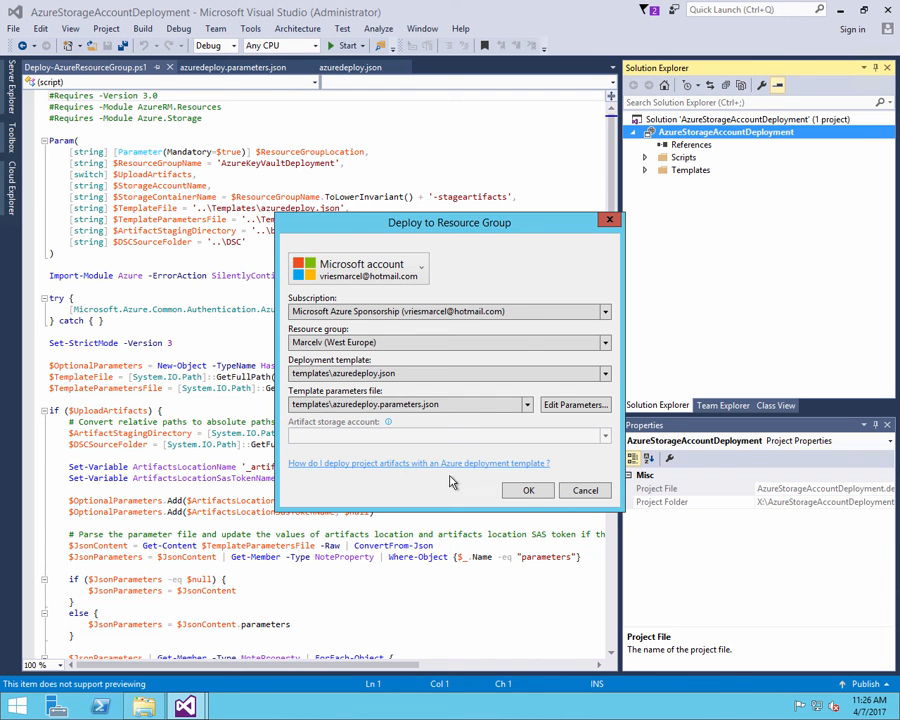
click(528, 490)
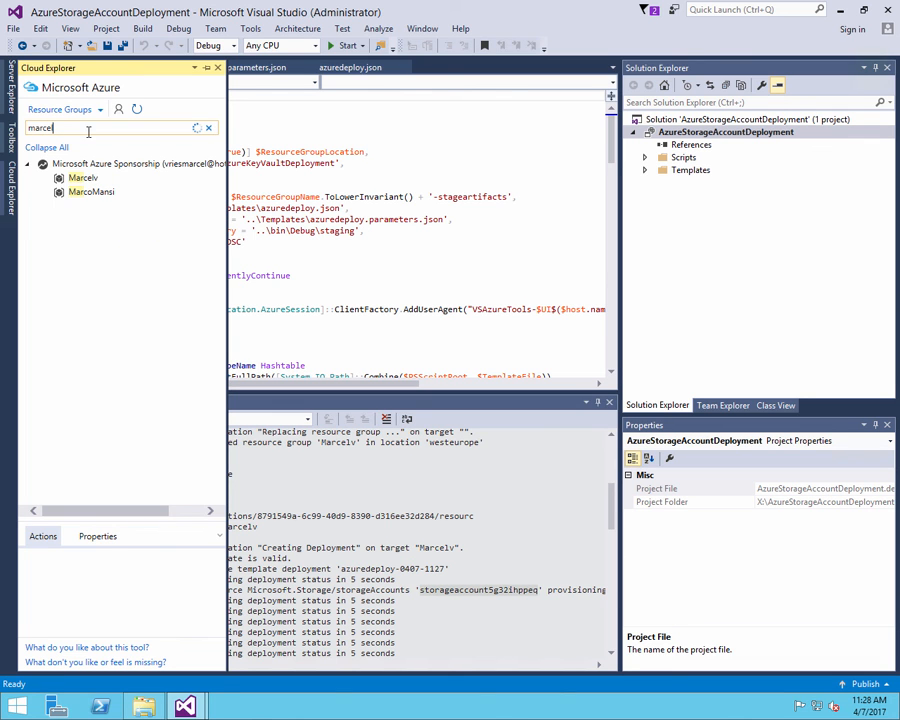
- In Cloud Explorer, expand Marcelv and its new storage account to Blob Containers, Queues and Tables
click(82, 176)
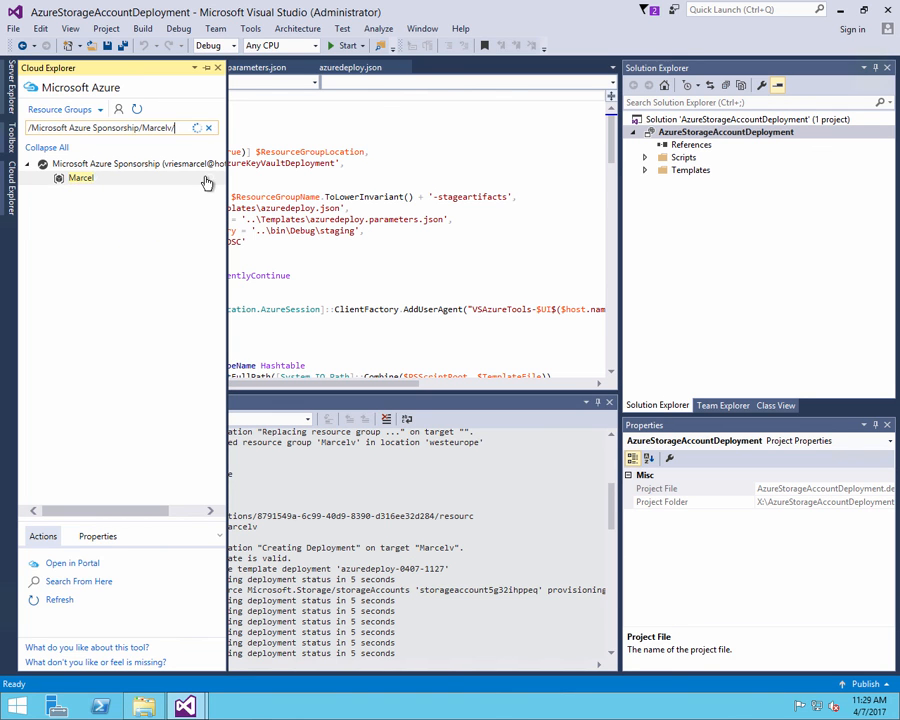
click(44, 176)
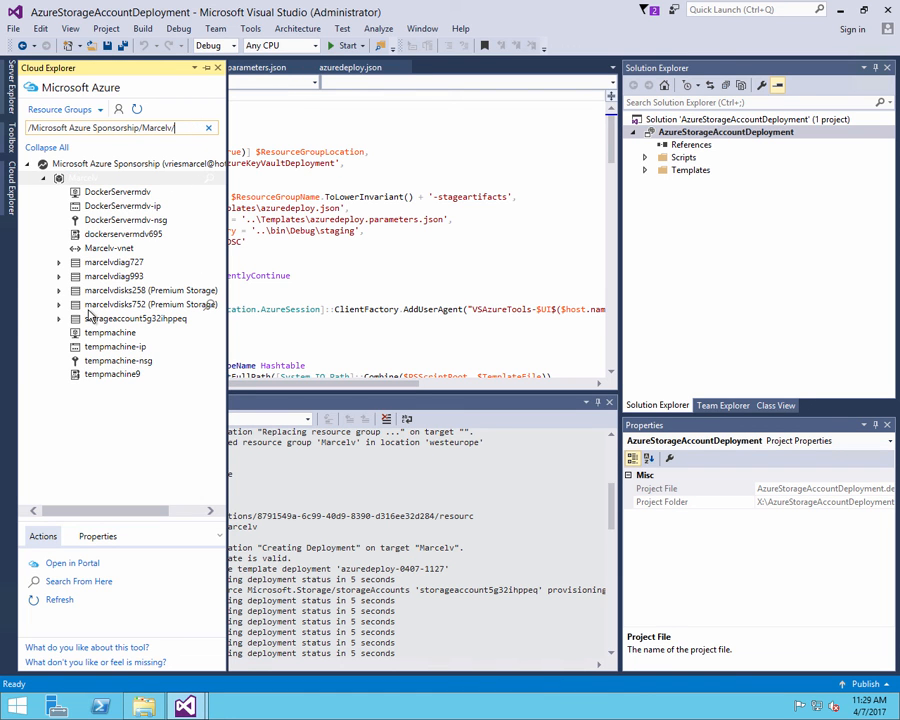
click(134, 318)
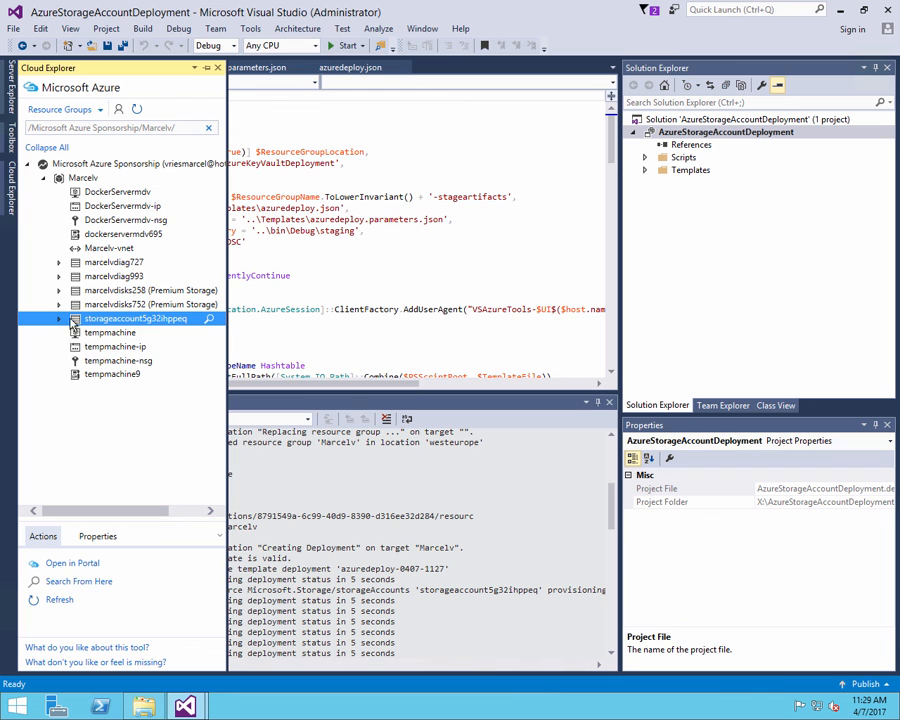
click(60, 318)
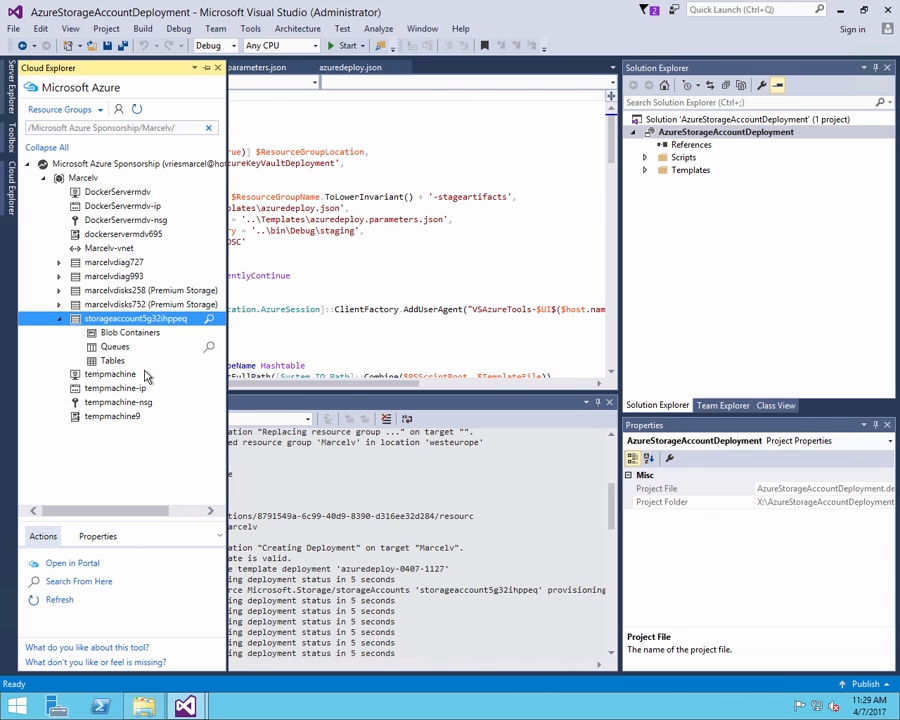
mouse_move(144, 378)
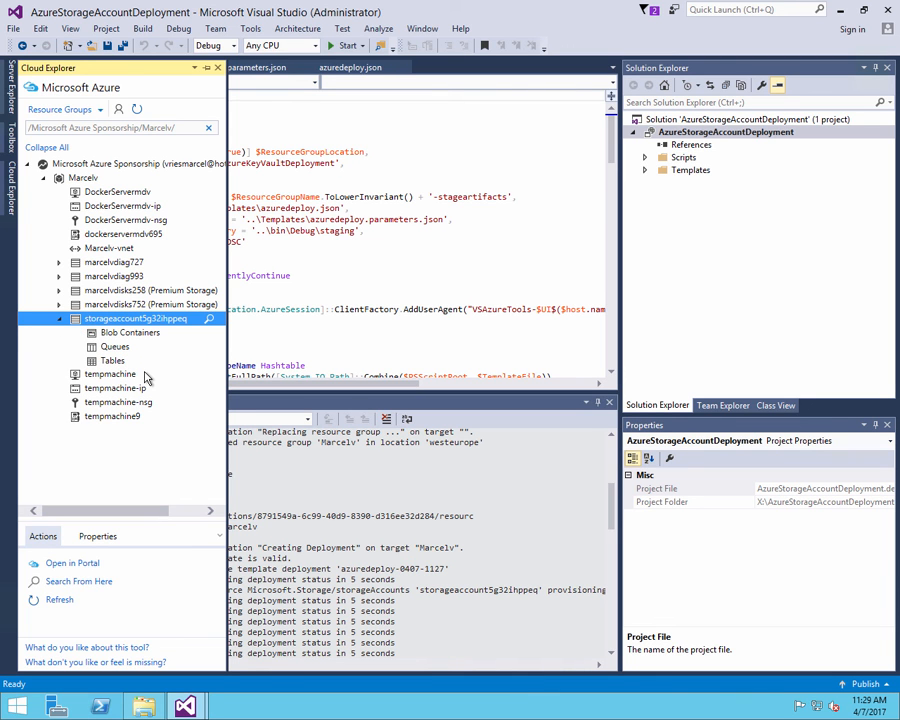